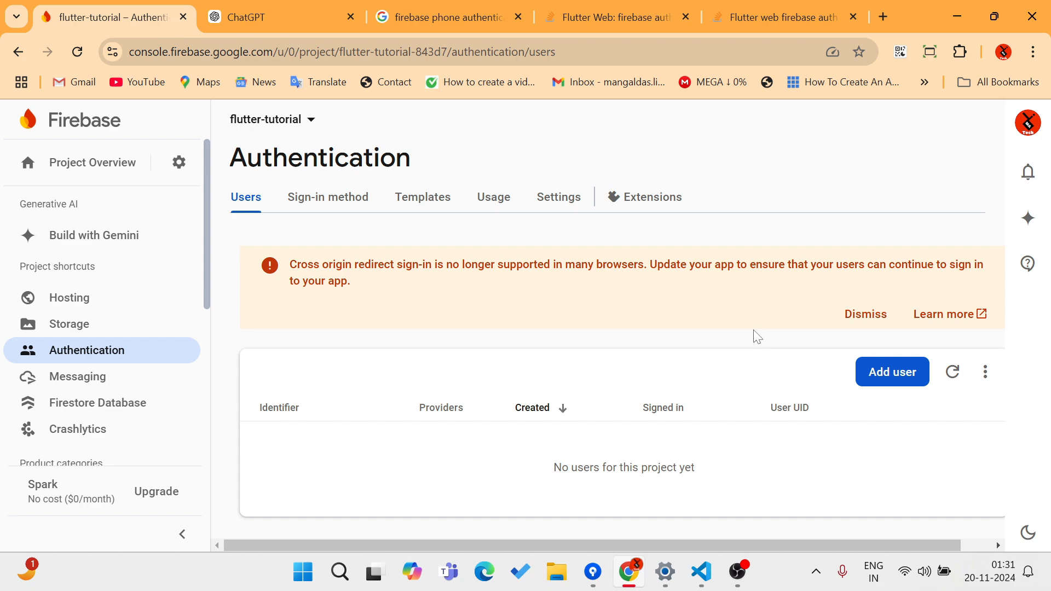
# Navigate via Hosting to Authentication settings and show the authorised domains list with localhost and default domains.
pyautogui.click(68, 297)
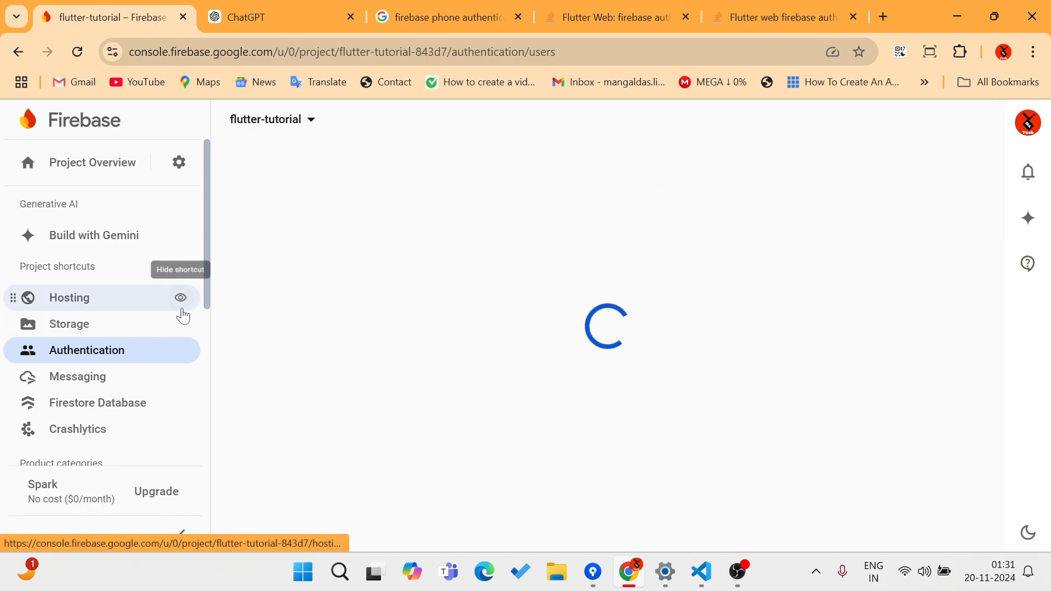
pyautogui.click(68, 298)
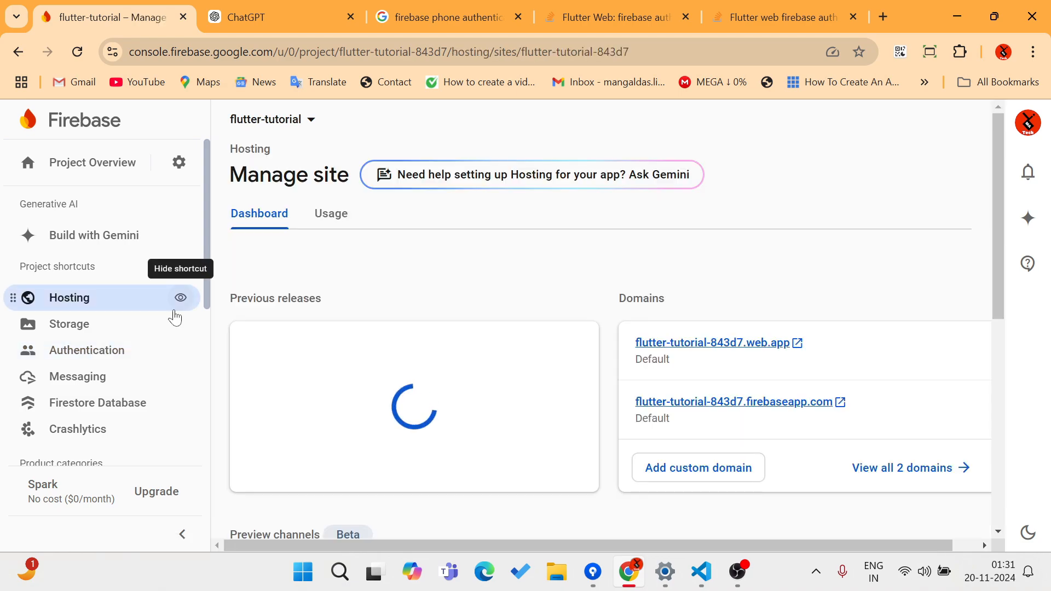
pyautogui.click(86, 350)
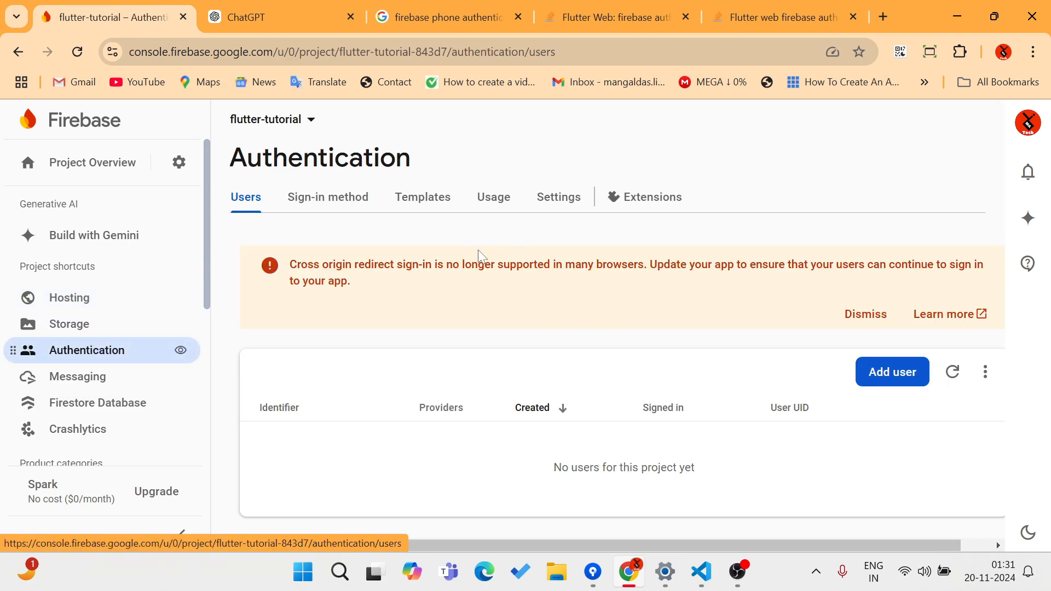
pyautogui.moveTo(503, 255)
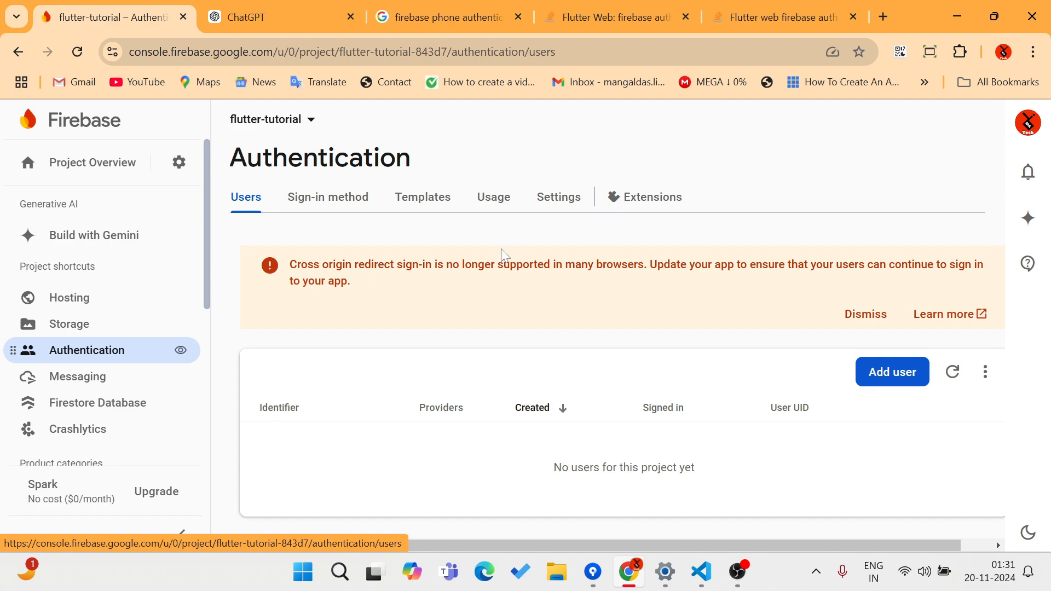
pyautogui.click(557, 197)
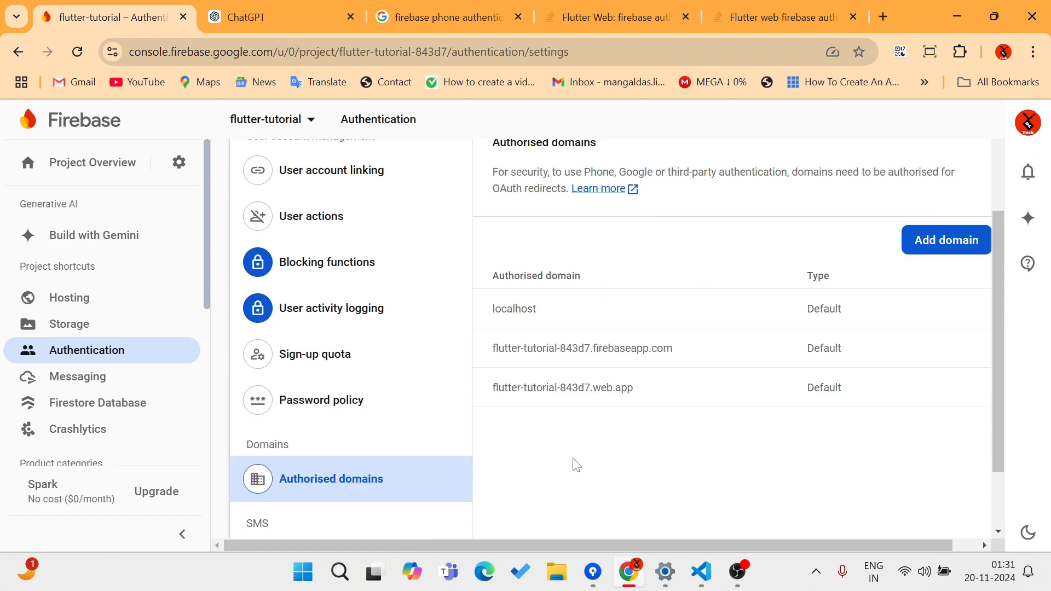
pyautogui.moveTo(543, 316)
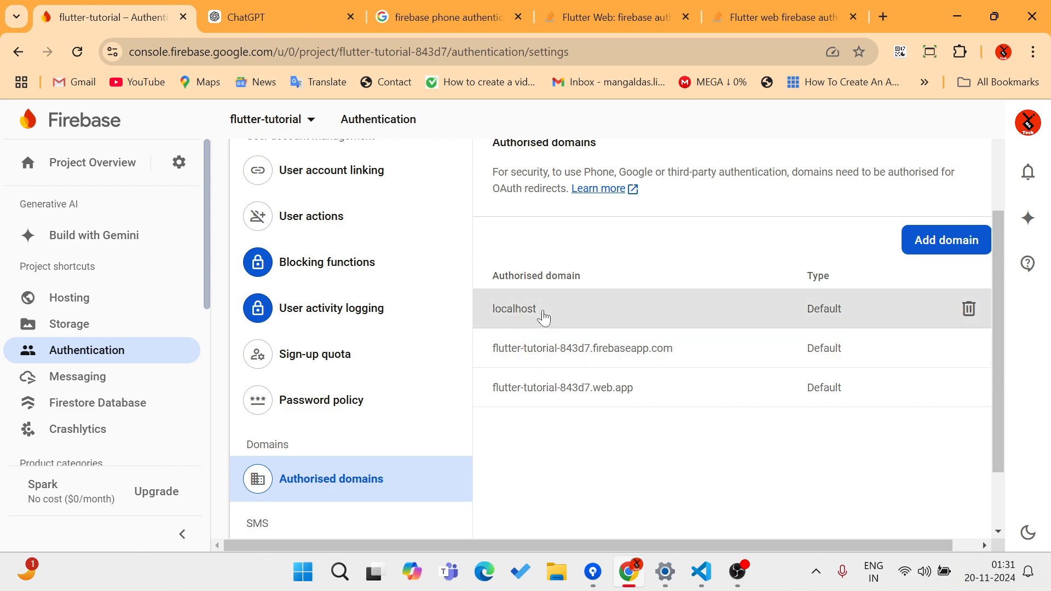
pyautogui.doubleClick(514, 309)
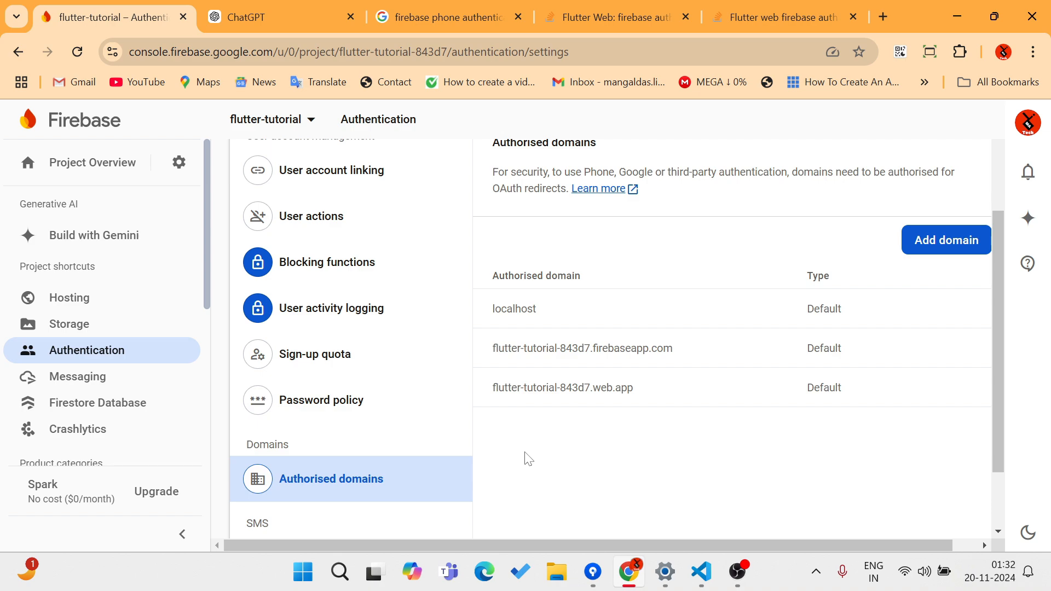
pyautogui.moveTo(492, 319)
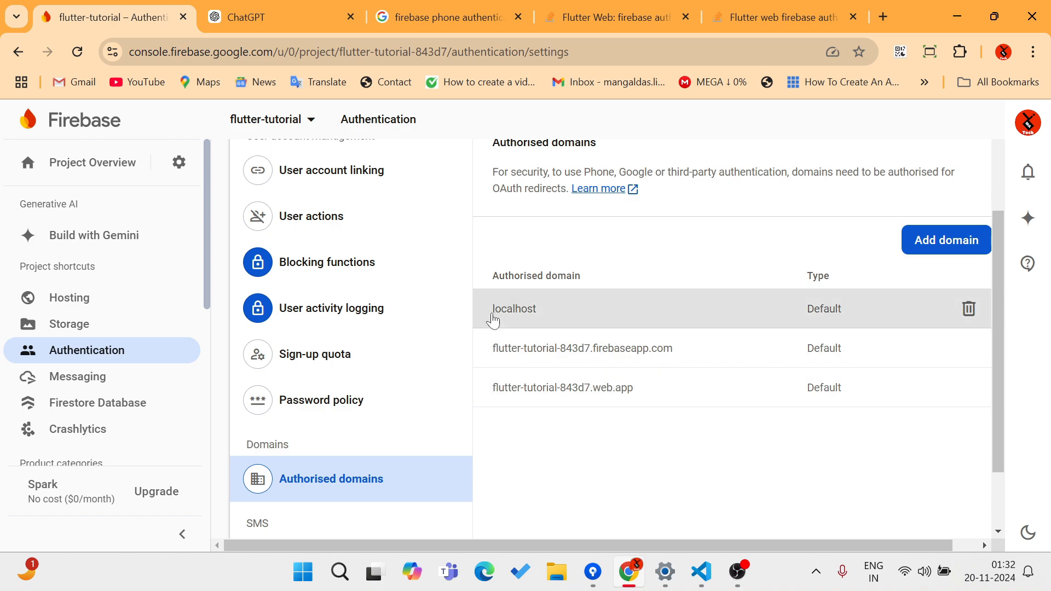
pyautogui.moveTo(727, 454)
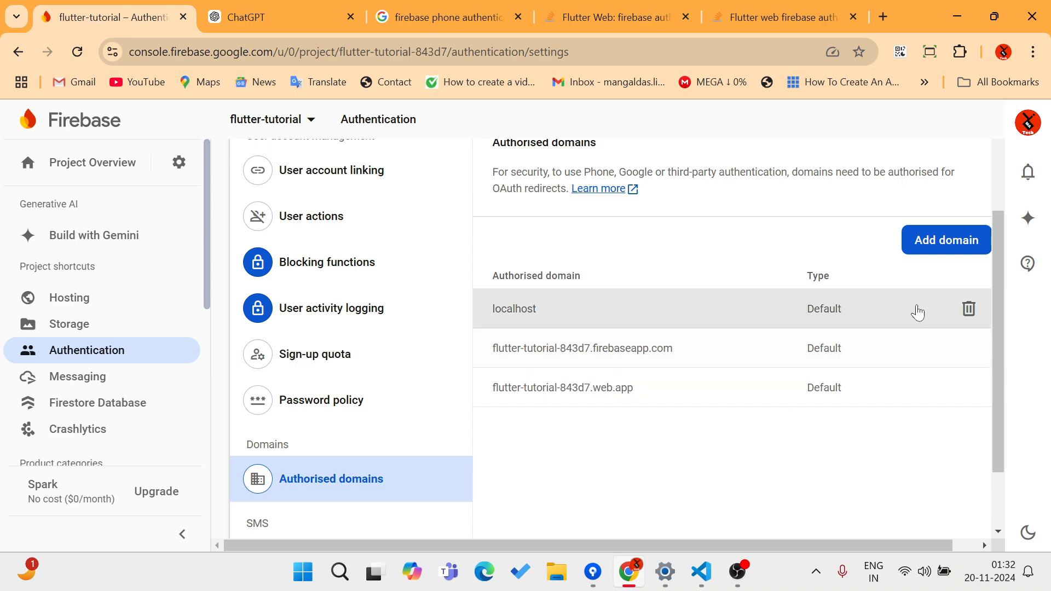
# Begin a new authorised domain entry with 127.0.0.1 entered as the domain.
pyautogui.click(945, 240)
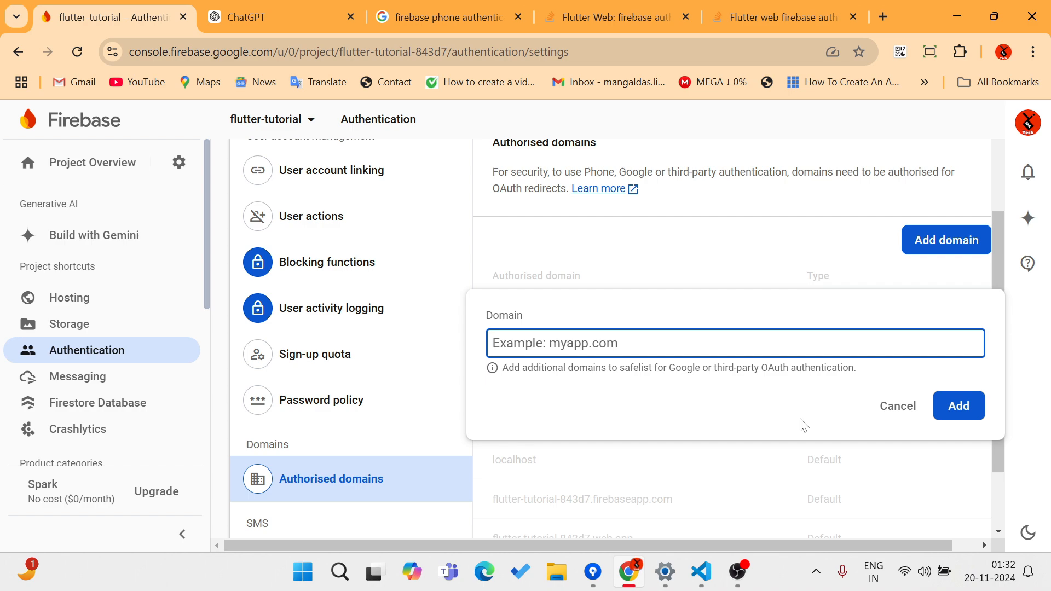
pyautogui.write('2')
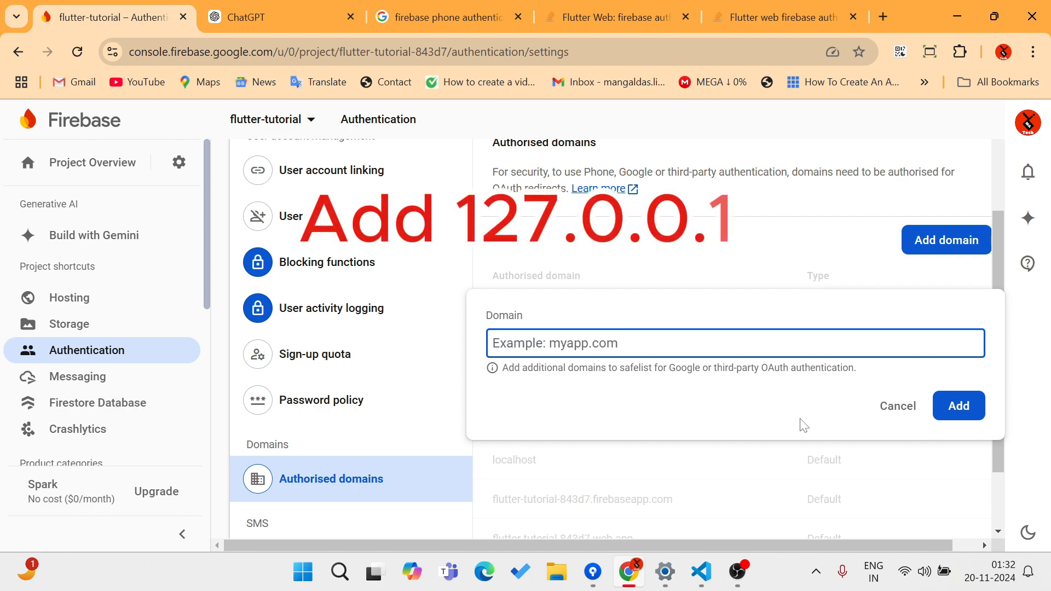
pyautogui.write('127')
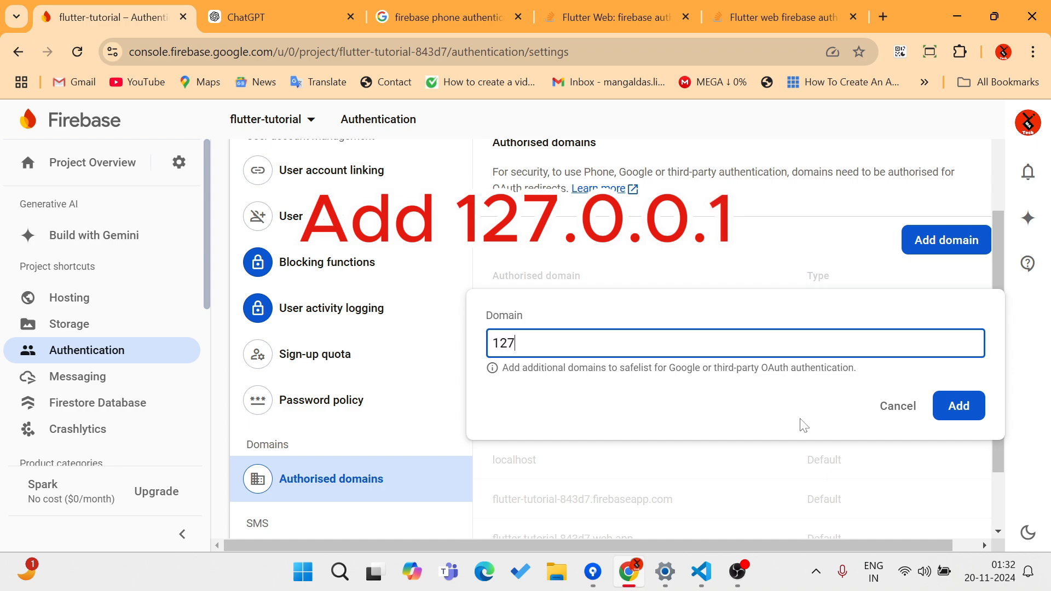
pyautogui.write('.0')
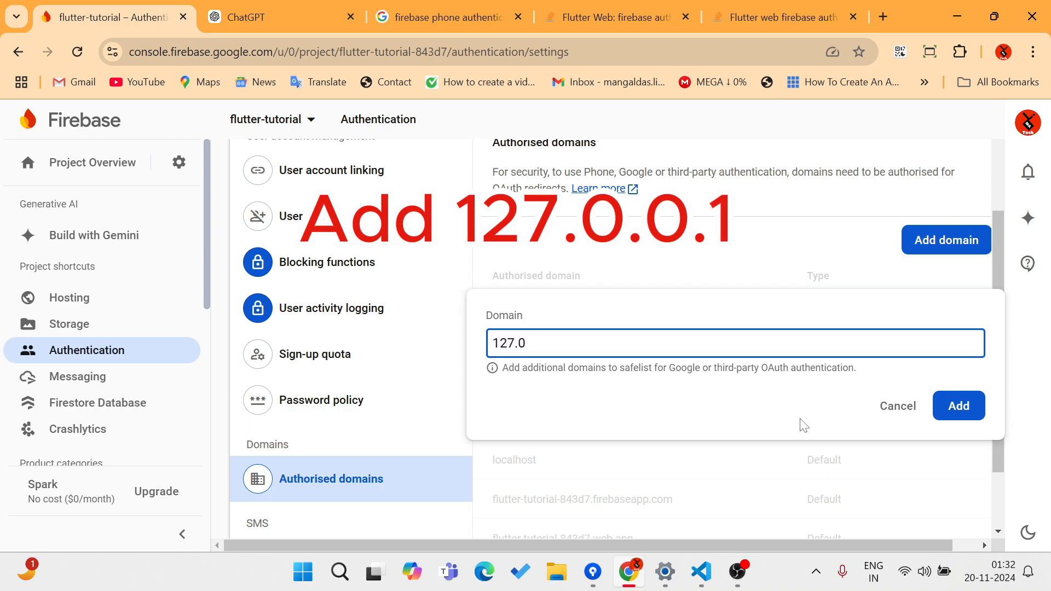
pyautogui.write('.0')
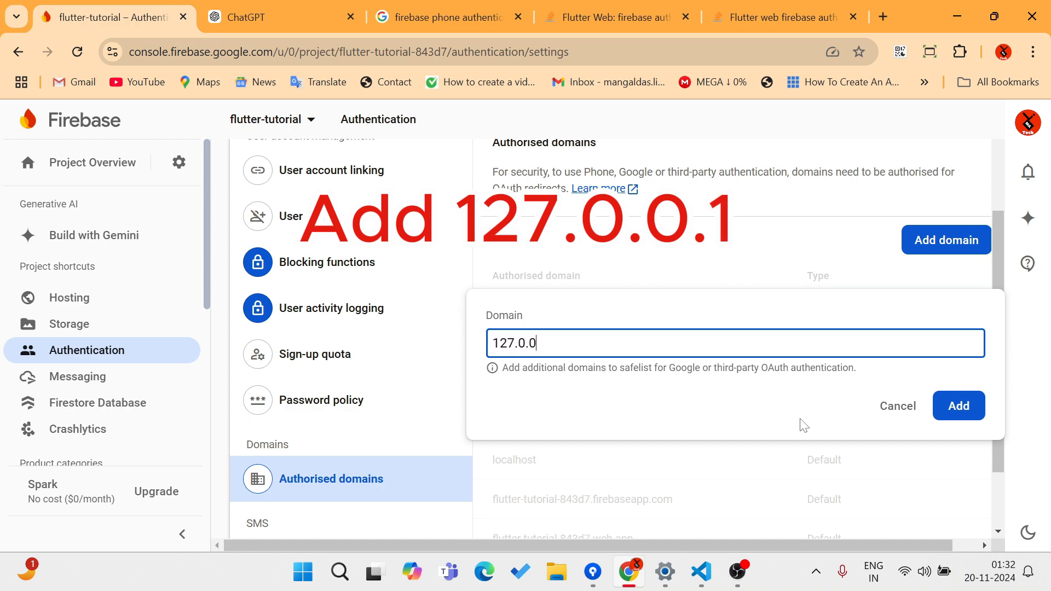
pyautogui.write('.')
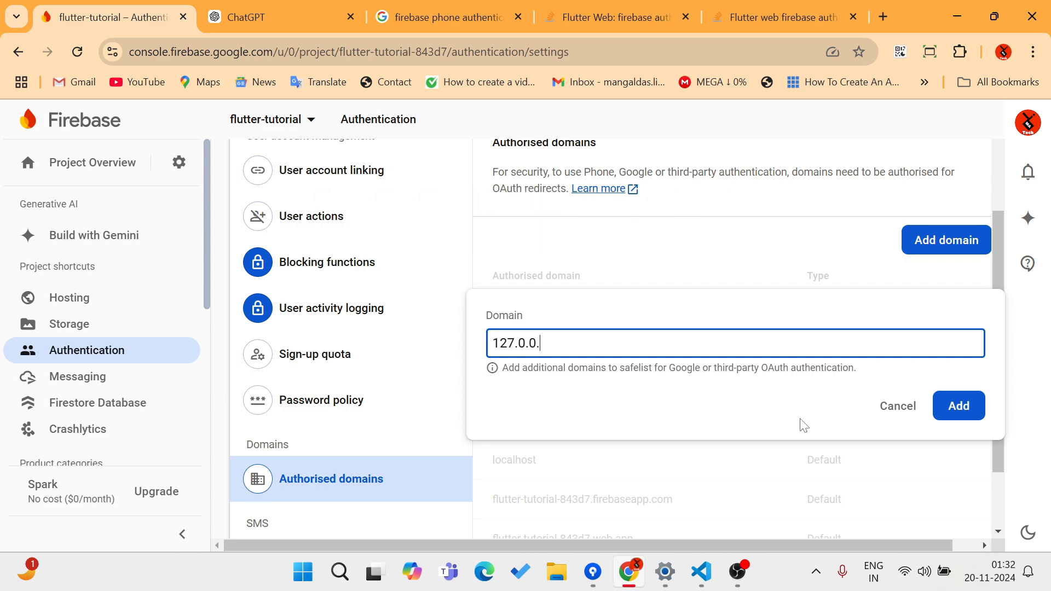
pyautogui.write('1')
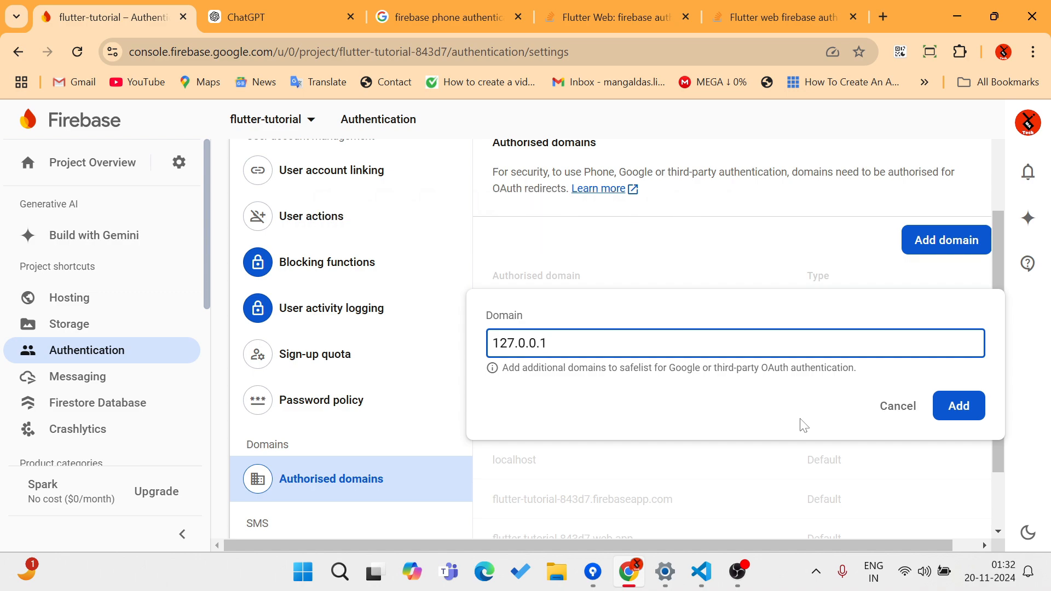
pyautogui.moveTo(771, 423)
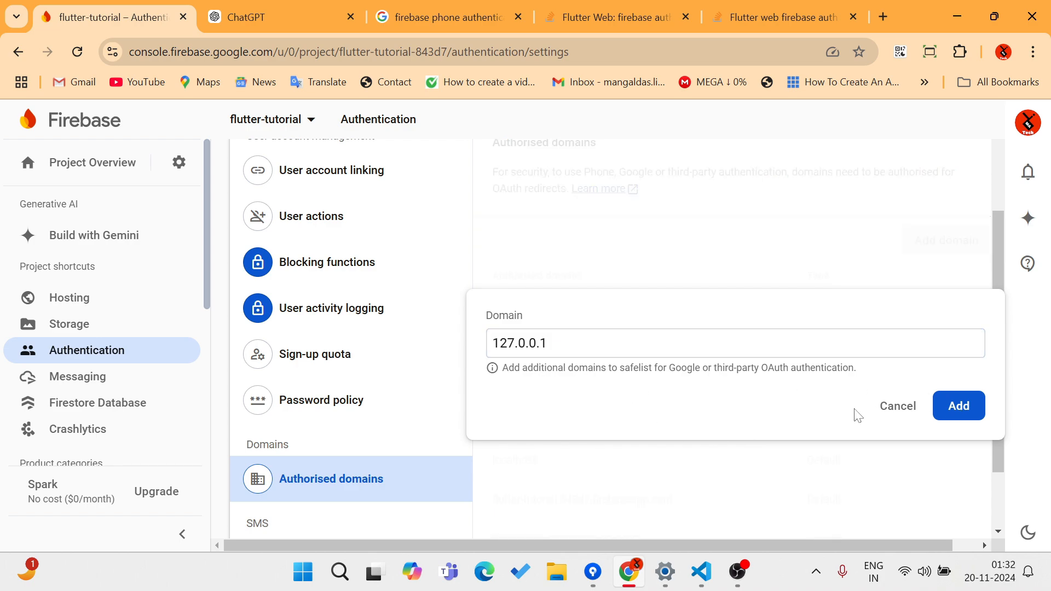
# Confirm adding 127.0.0.1 as a custom authorised domain beside localhost and the defaults.
pyautogui.click(958, 405)
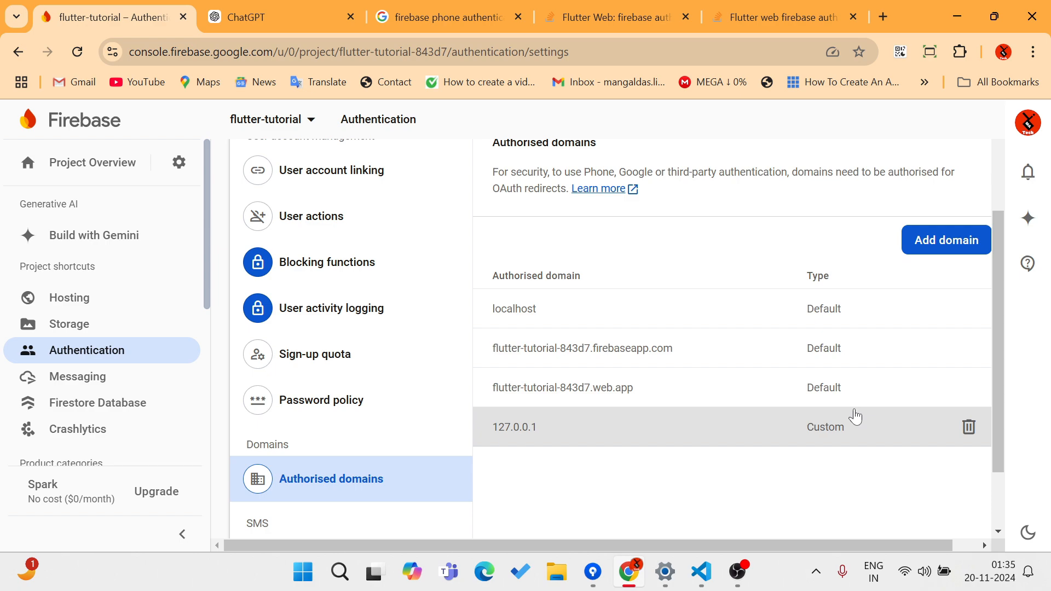
pyautogui.moveTo(754, 486)
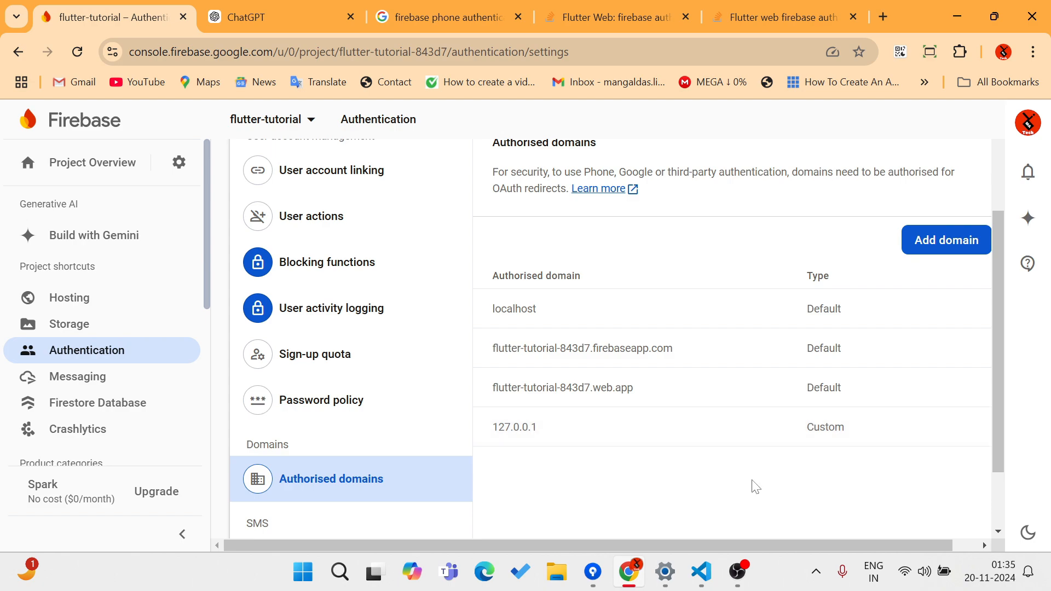